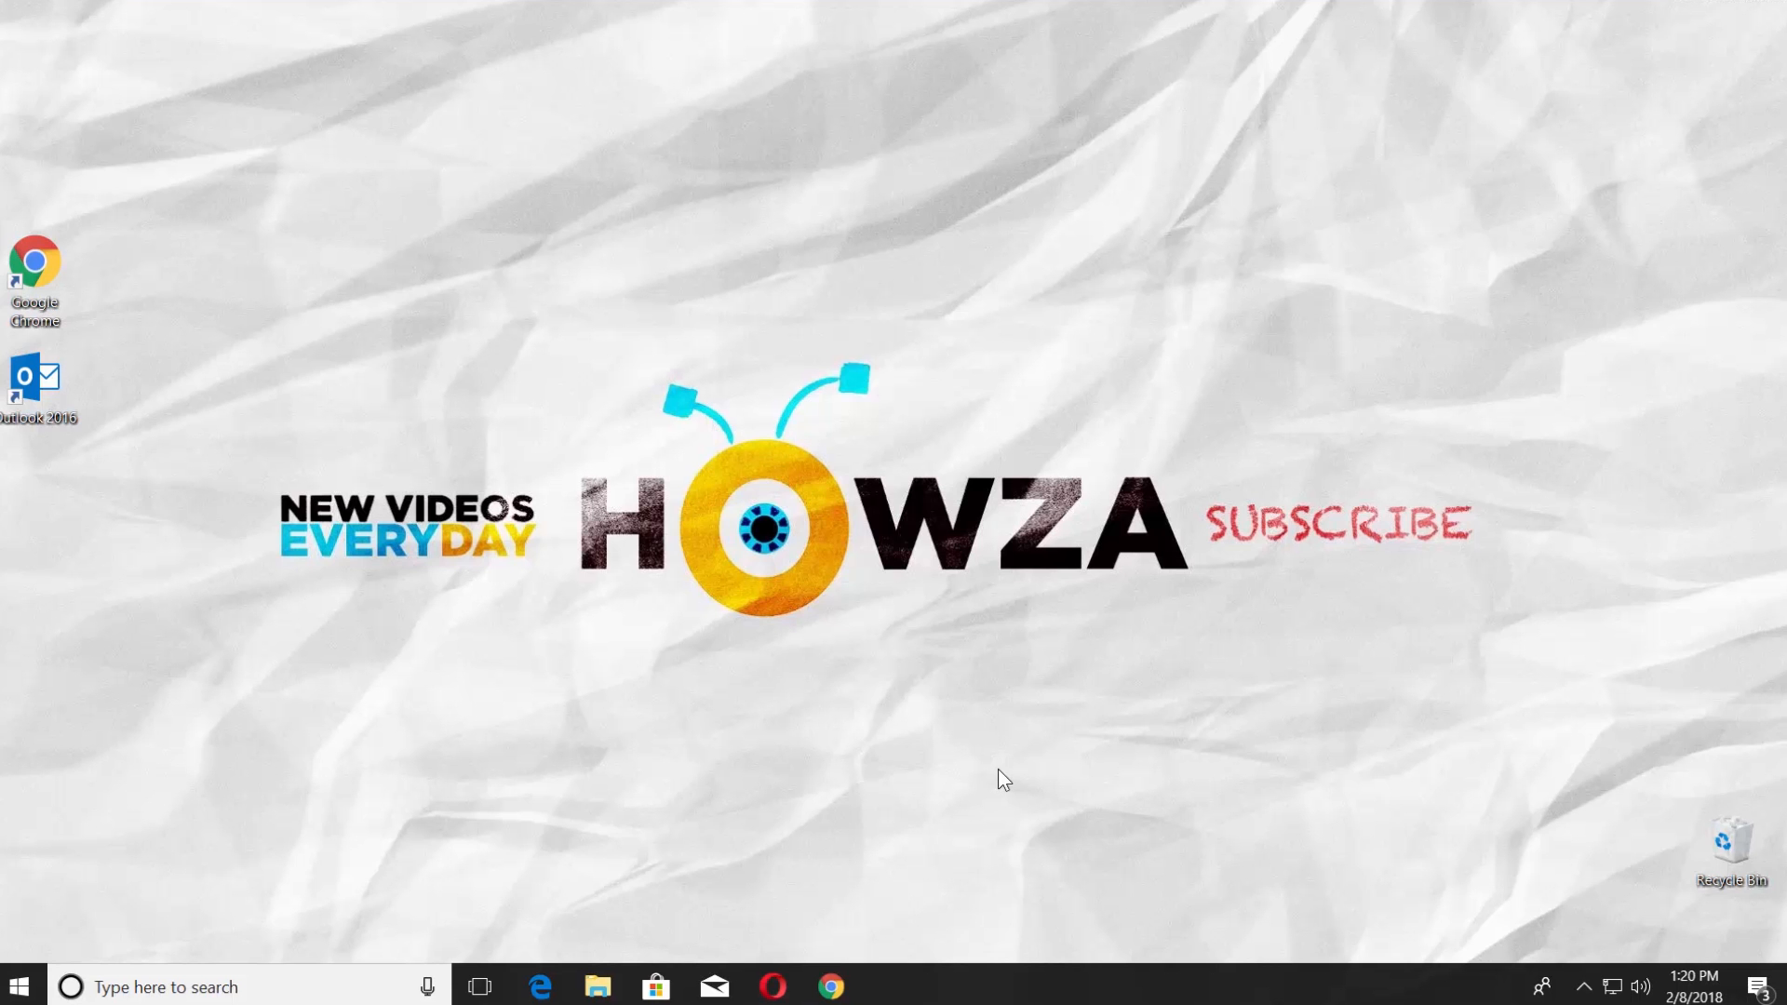
Launch Outlook and enable both RSS Feeds options in Advanced settings.
{"action": "left_click", "coordinate": [831, 986]}
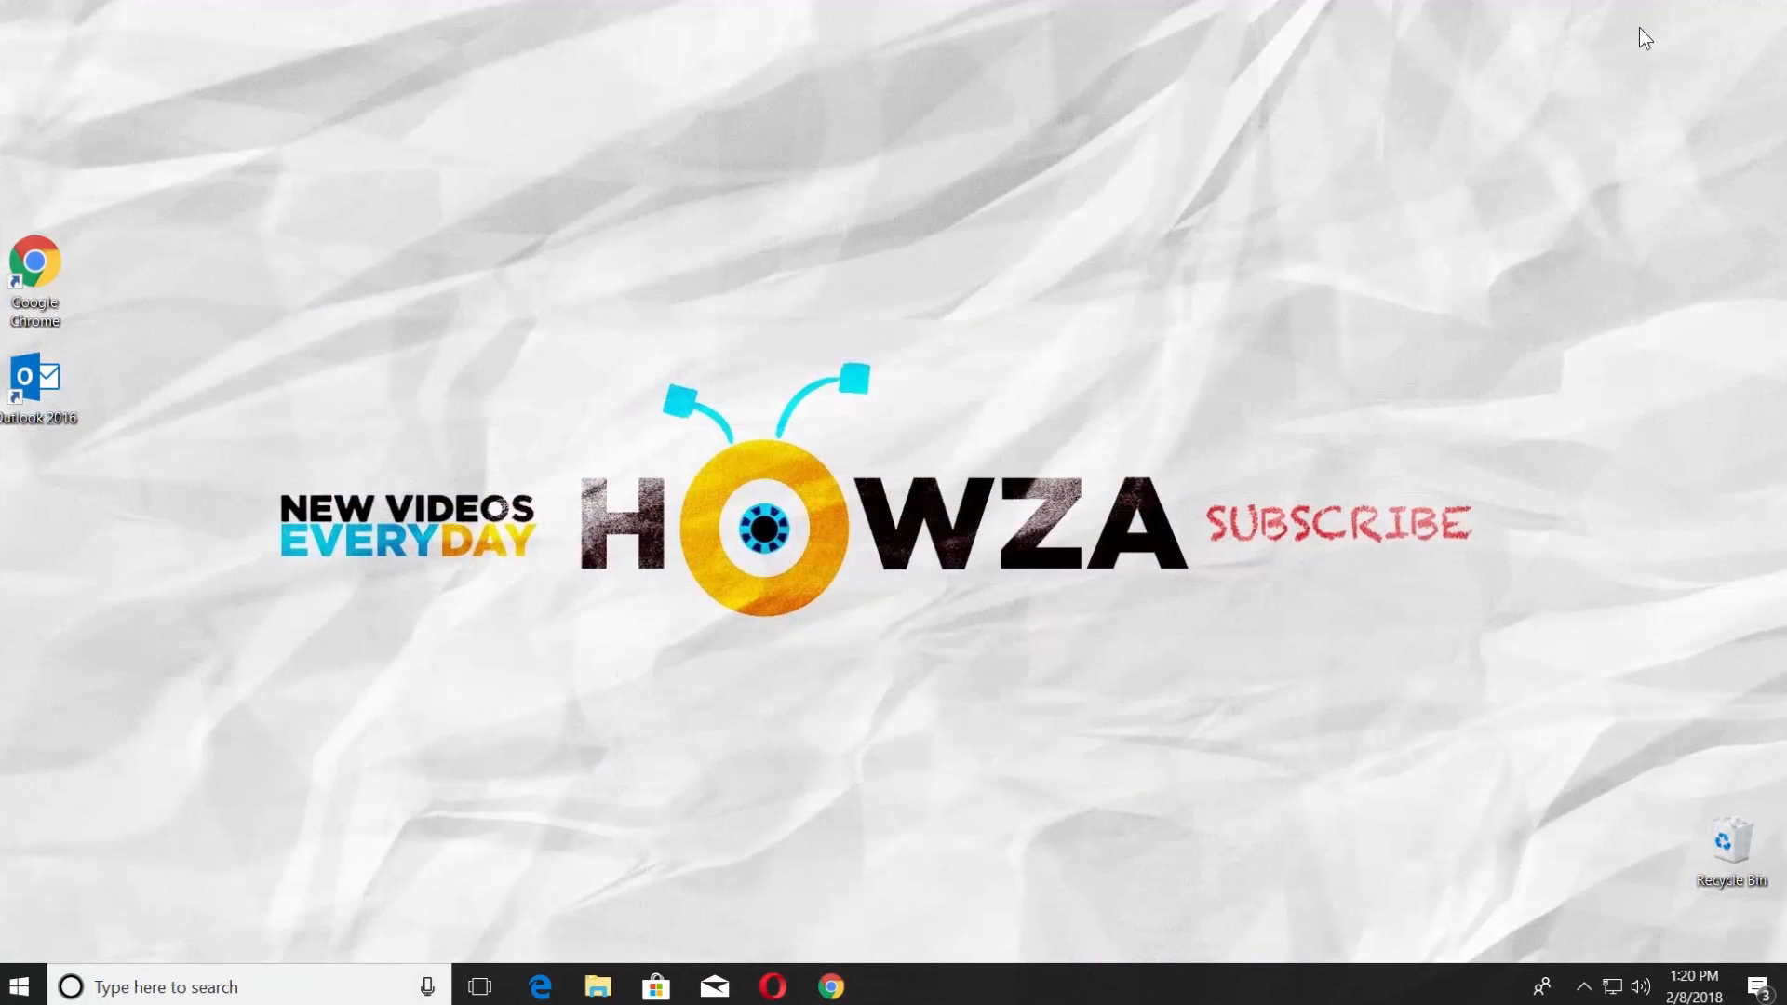
{"action": "double_click", "coordinate": [35, 377]}
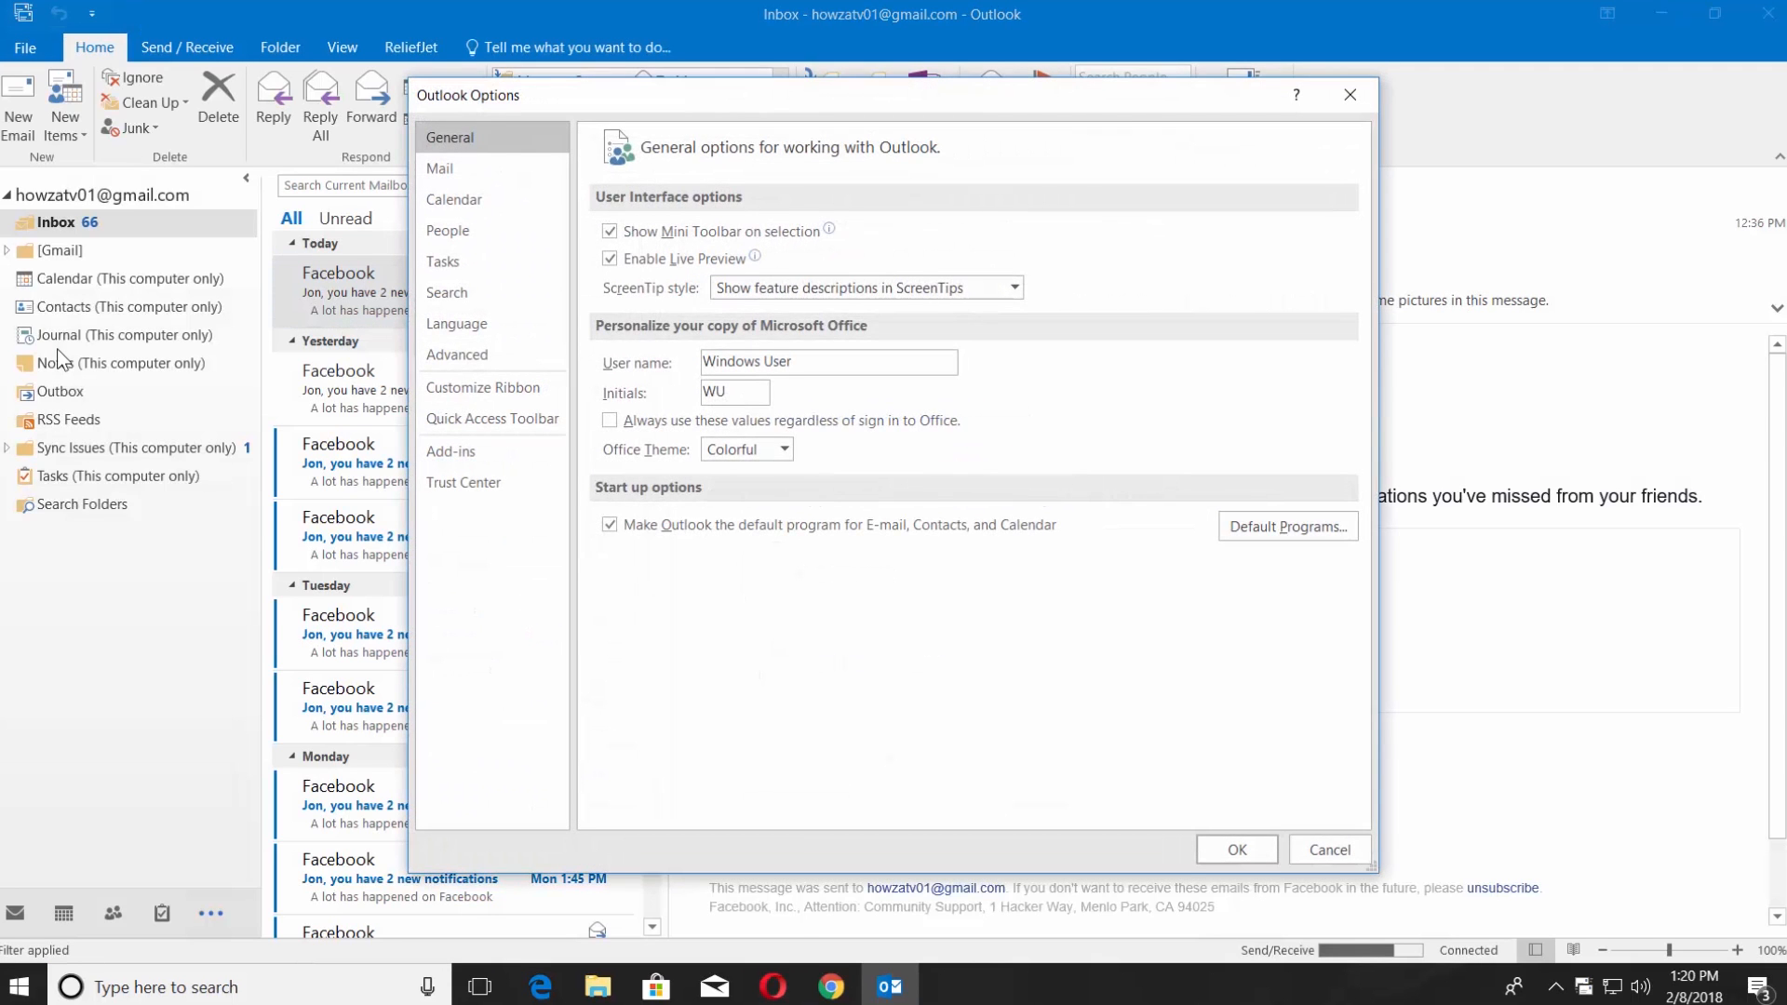
{"action": "left_click", "coordinate": [457, 355]}
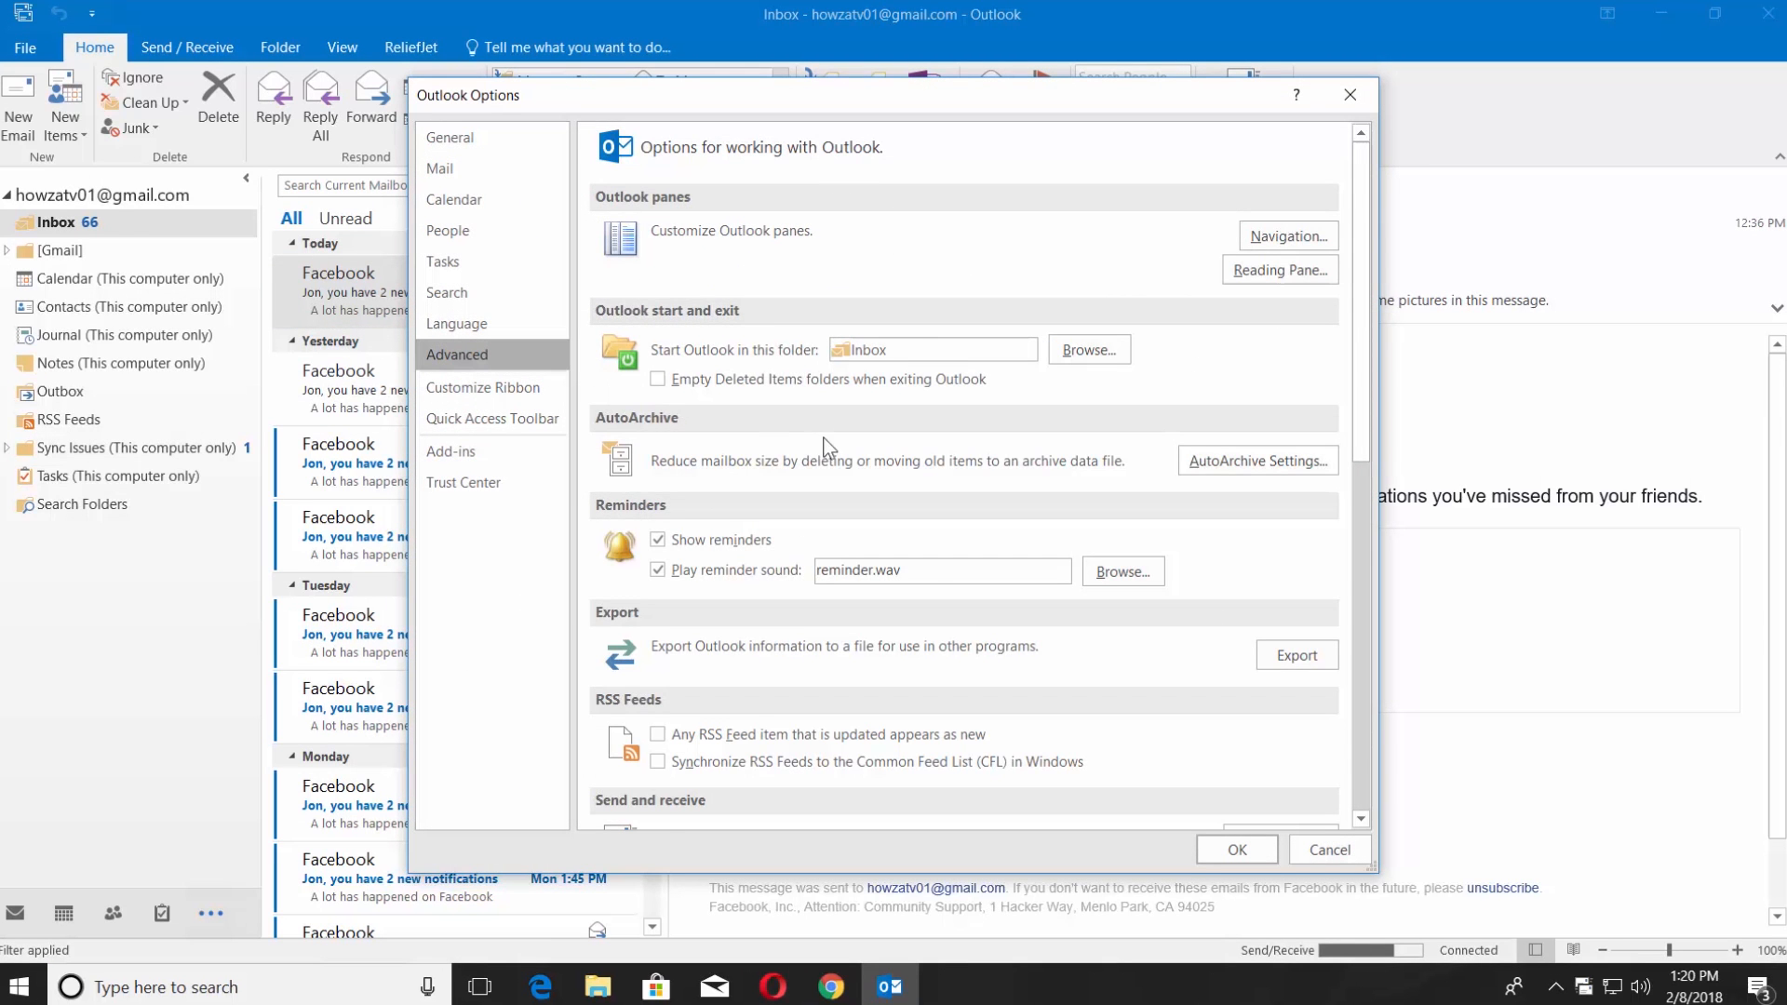
{"action": "scroll", "scroll_direction": "down", "scroll_amount": 3}
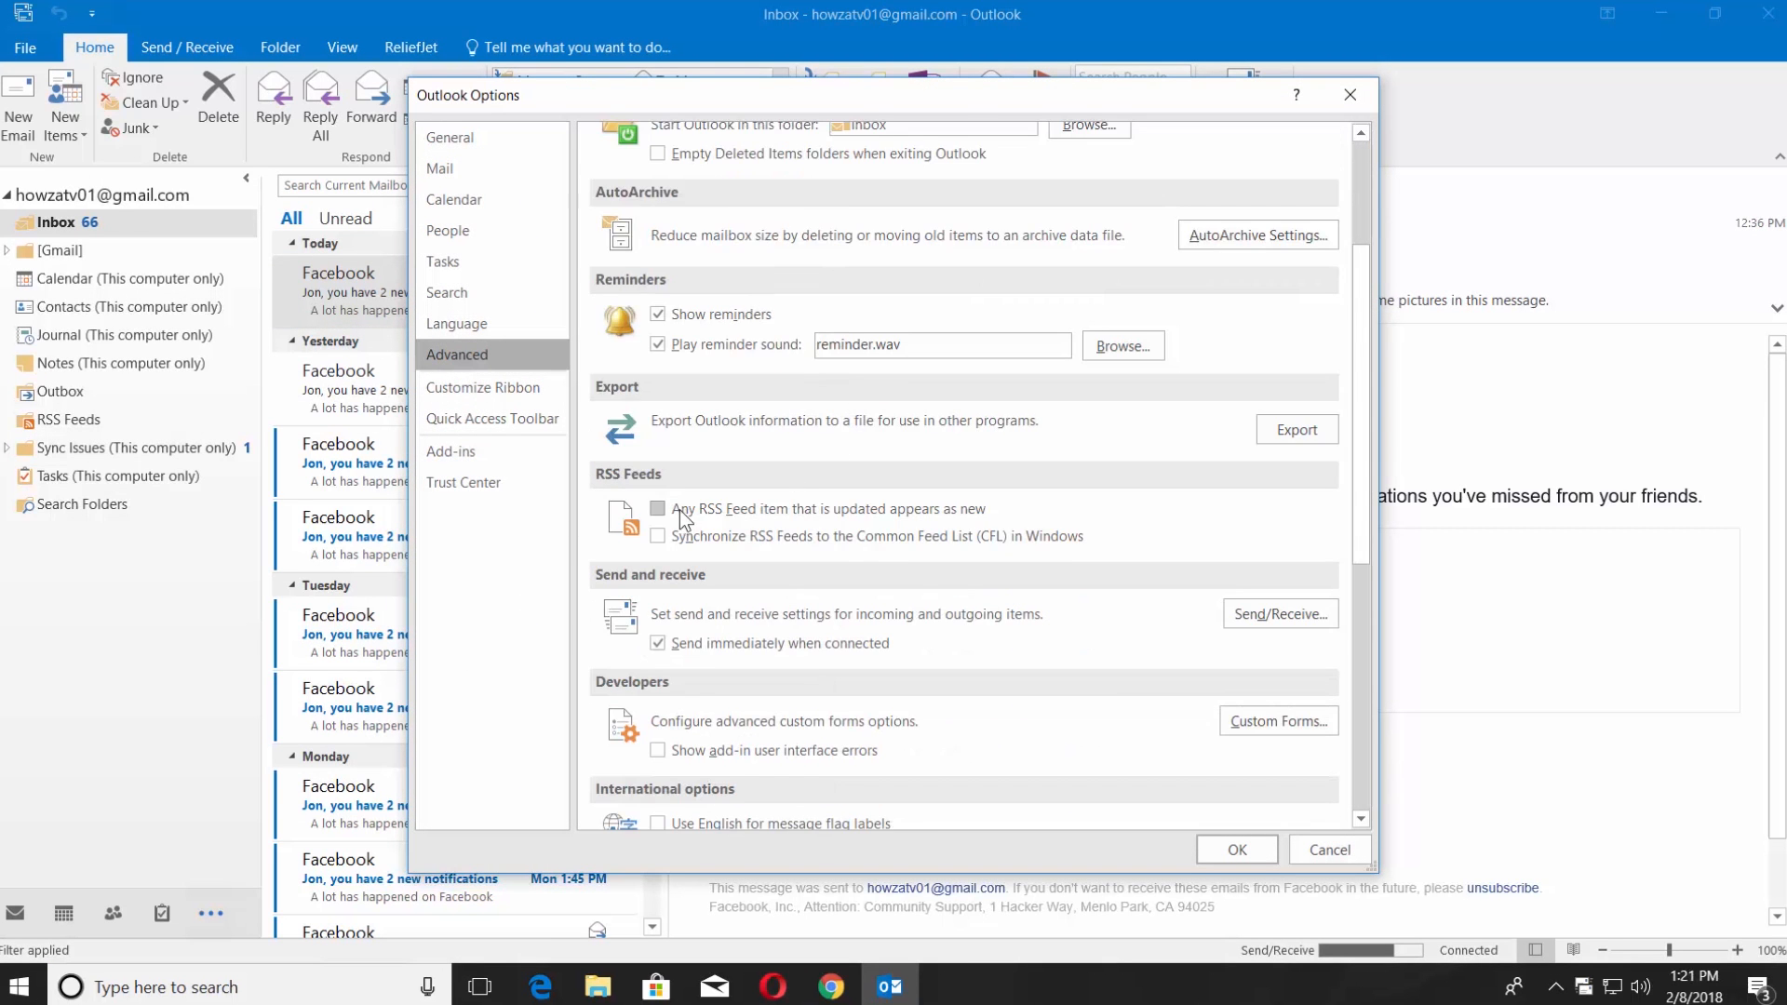
{"action": "left_click", "coordinate": [658, 508]}
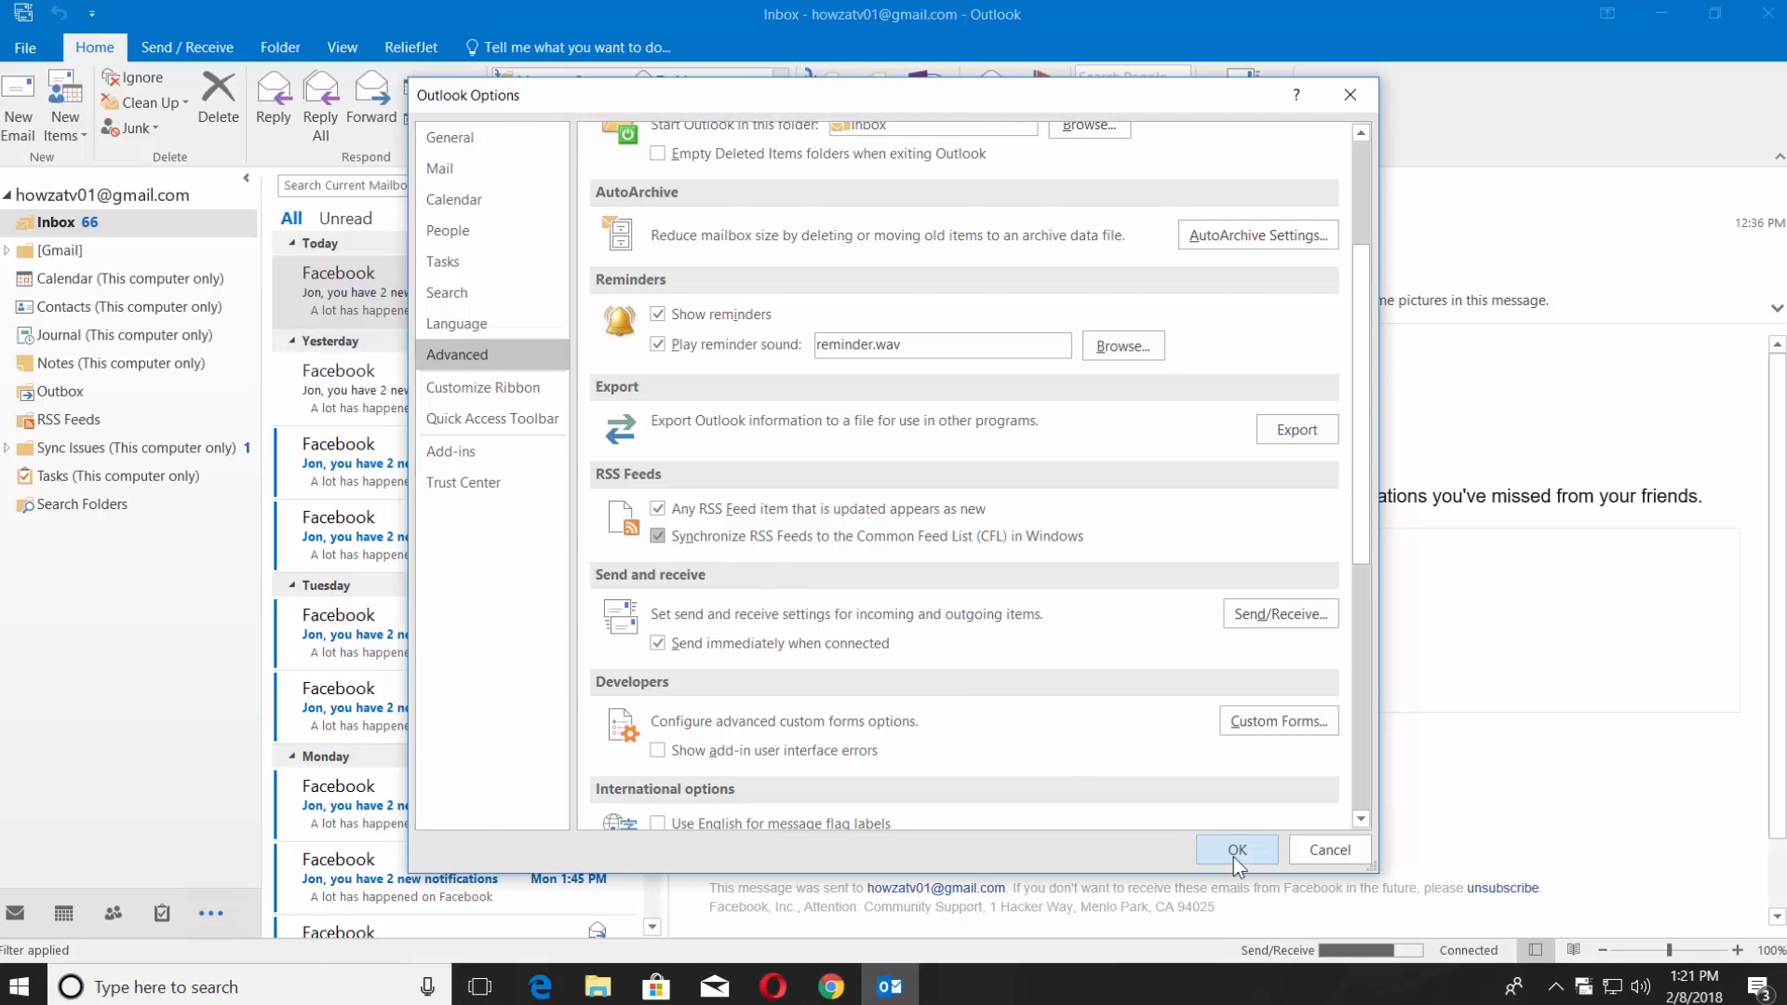
Add the CNBC Business feed under RSS Feeds and open the South Korean president article.
{"action": "left_click", "coordinate": [1235, 849]}
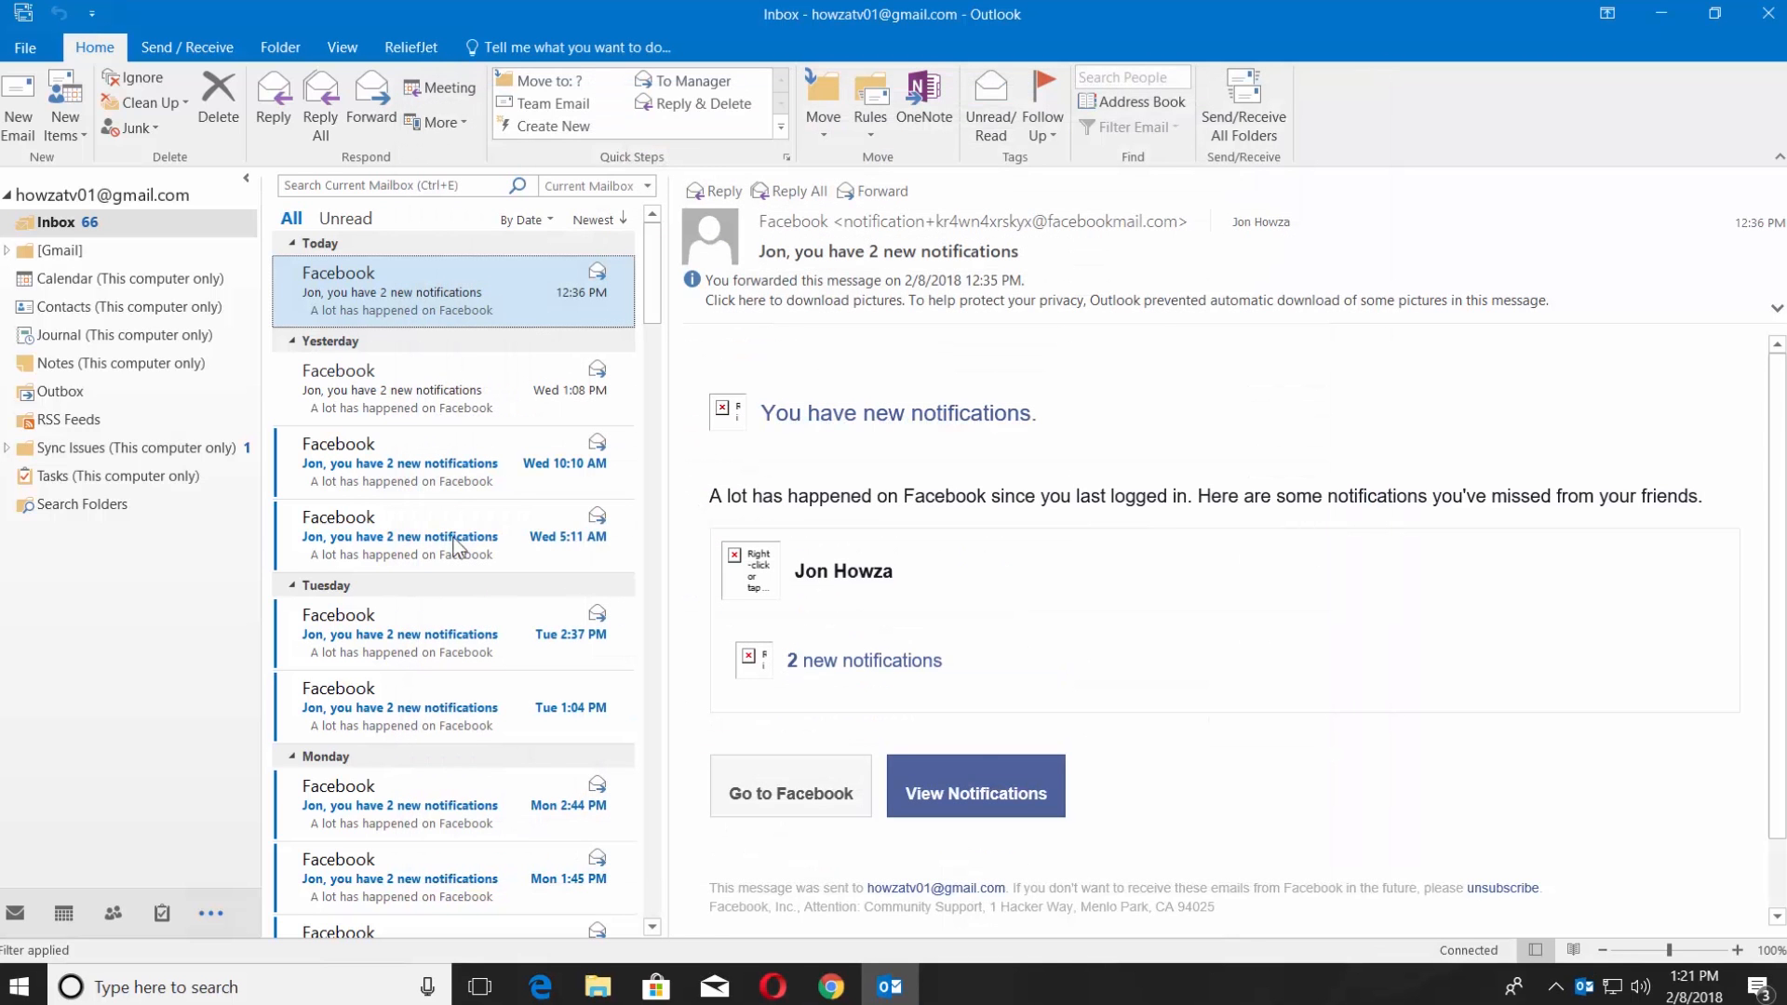
{"action": "right_click", "coordinate": [68, 420]}
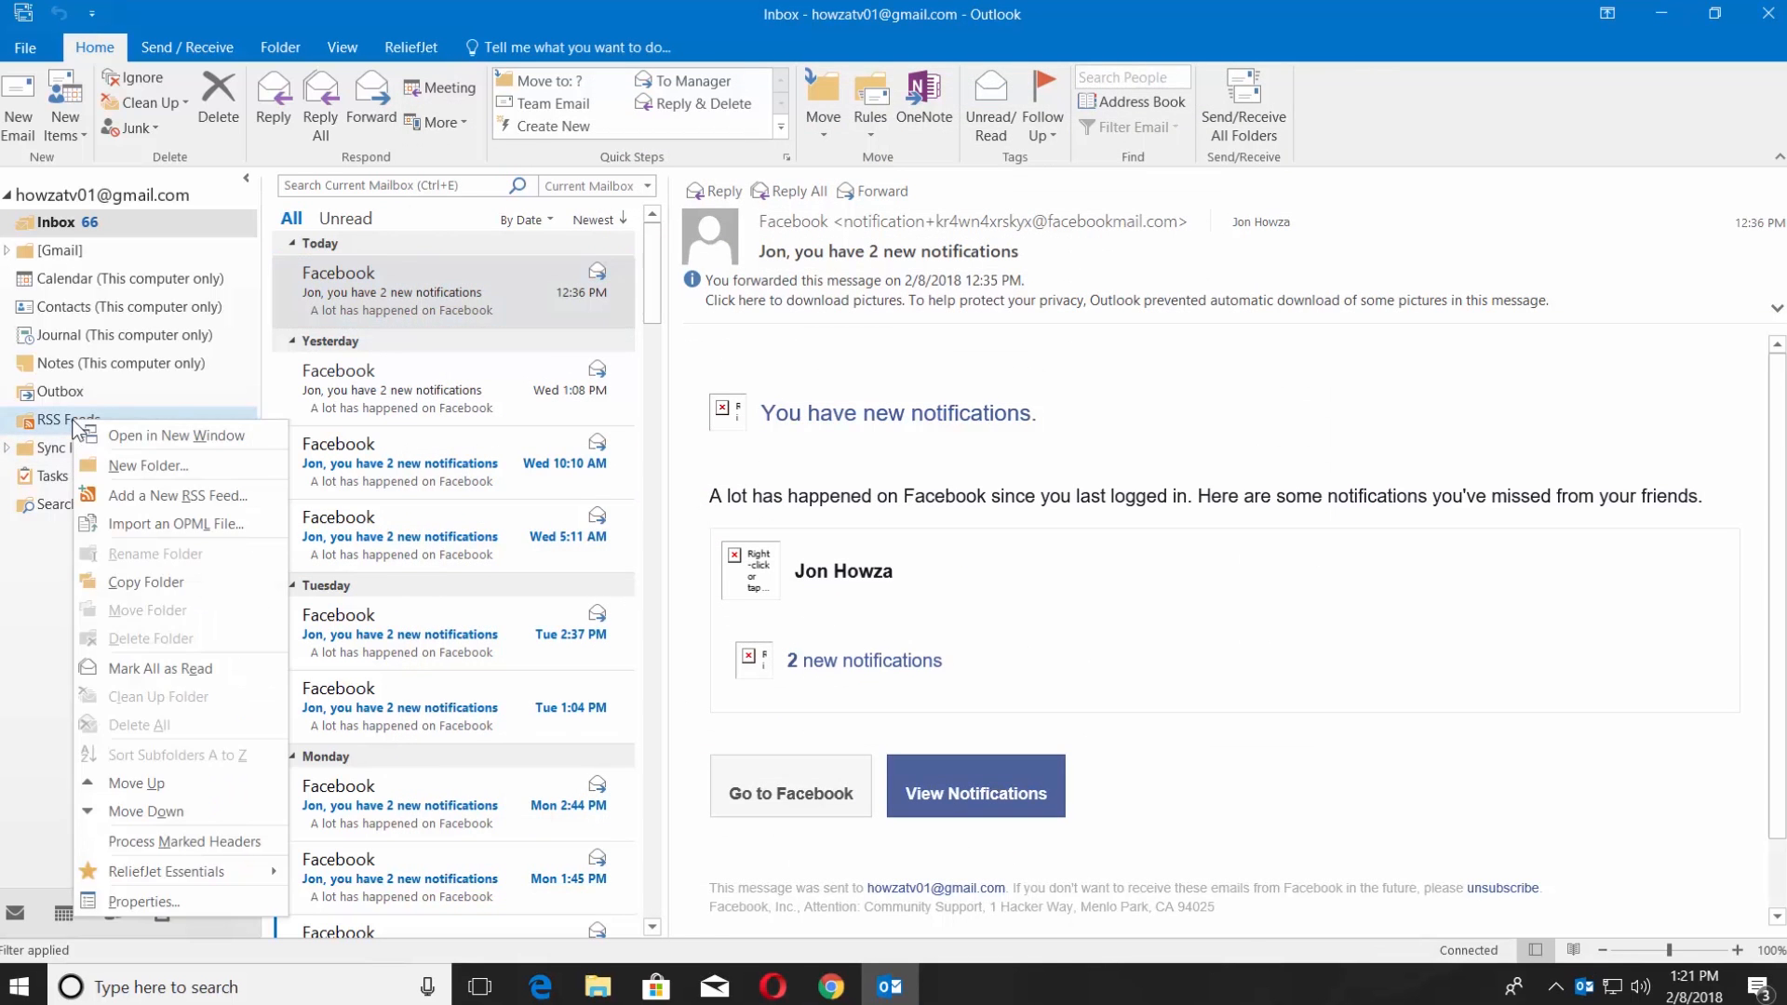
{"action": "mouse_move", "coordinate": [177, 494]}
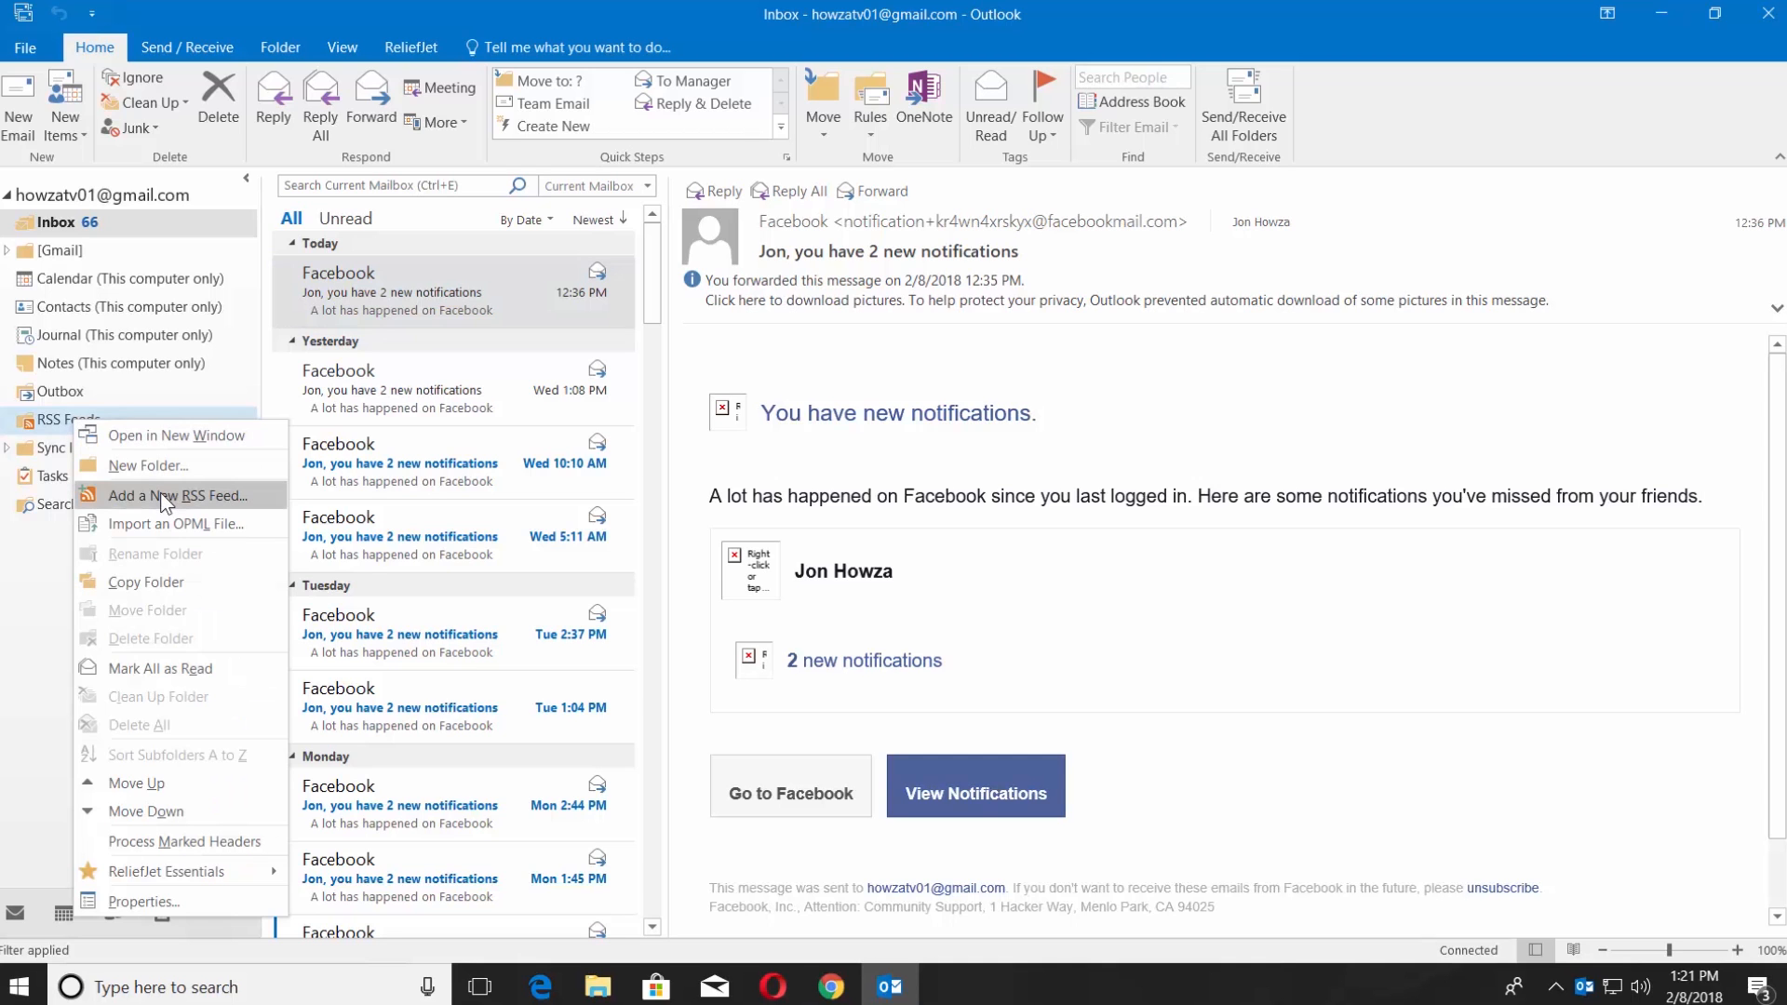
{"action": "left_click", "coordinate": [173, 496]}
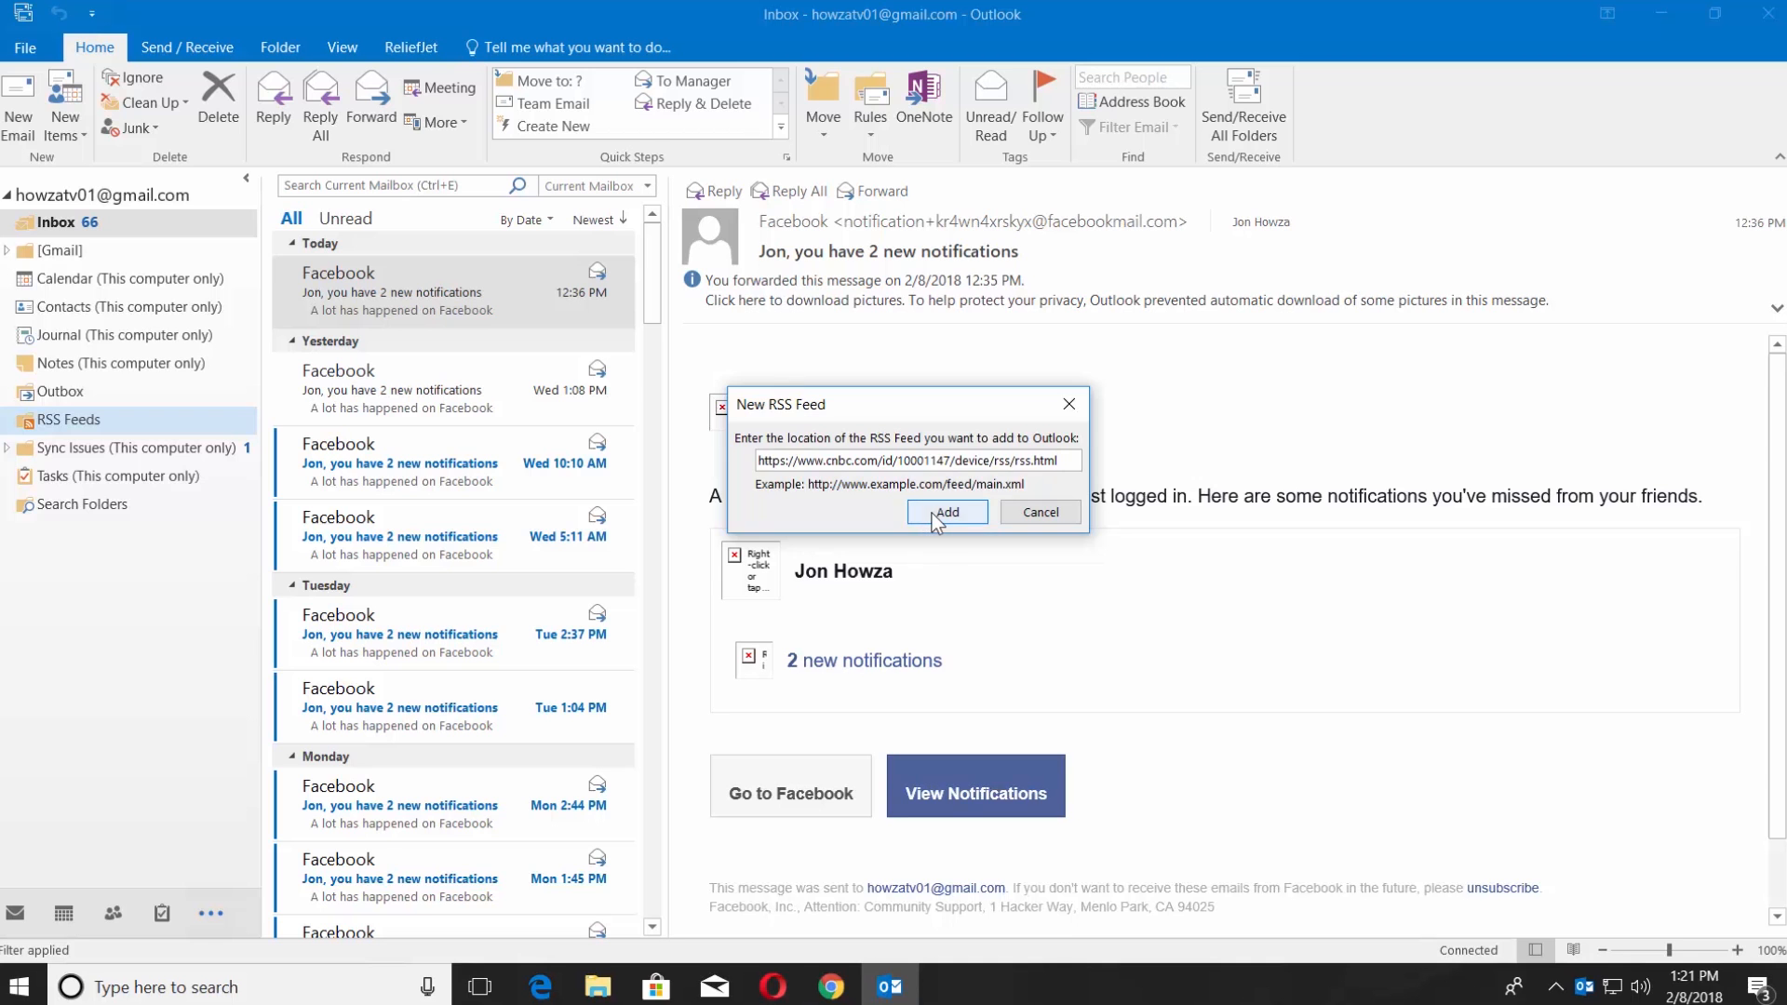
{"action": "left_click", "coordinate": [946, 512]}
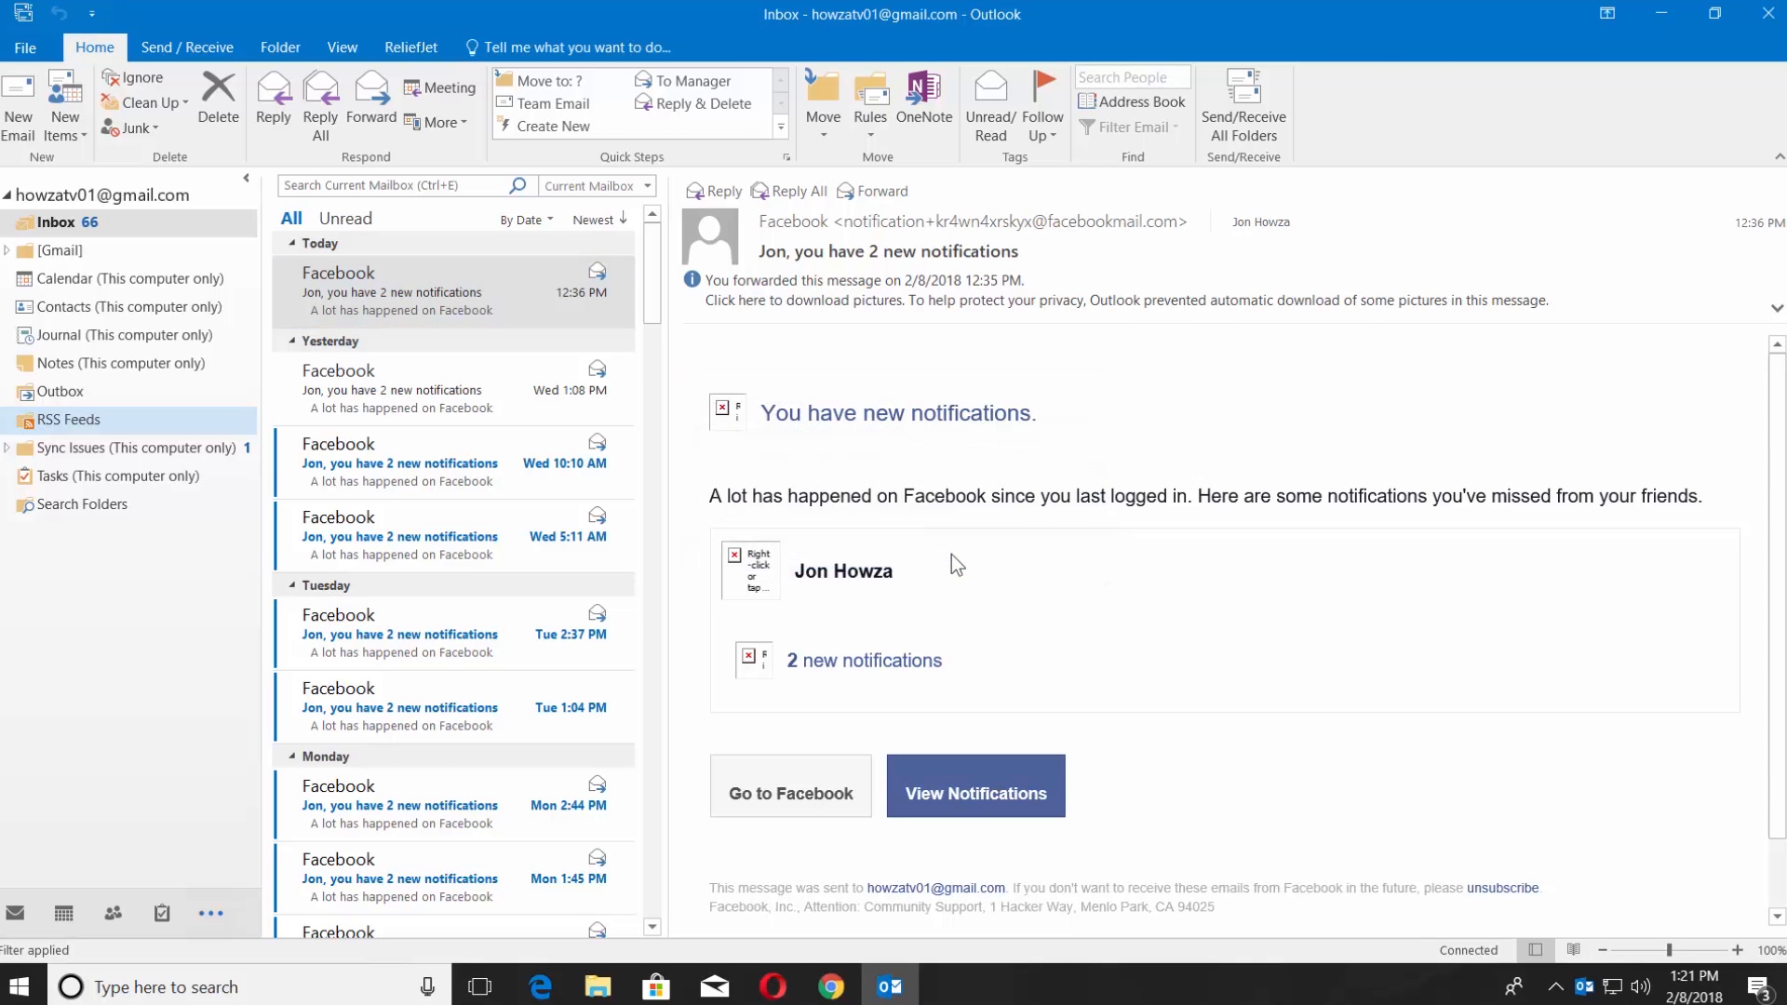
{"action": "left_click", "coordinate": [131, 447]}
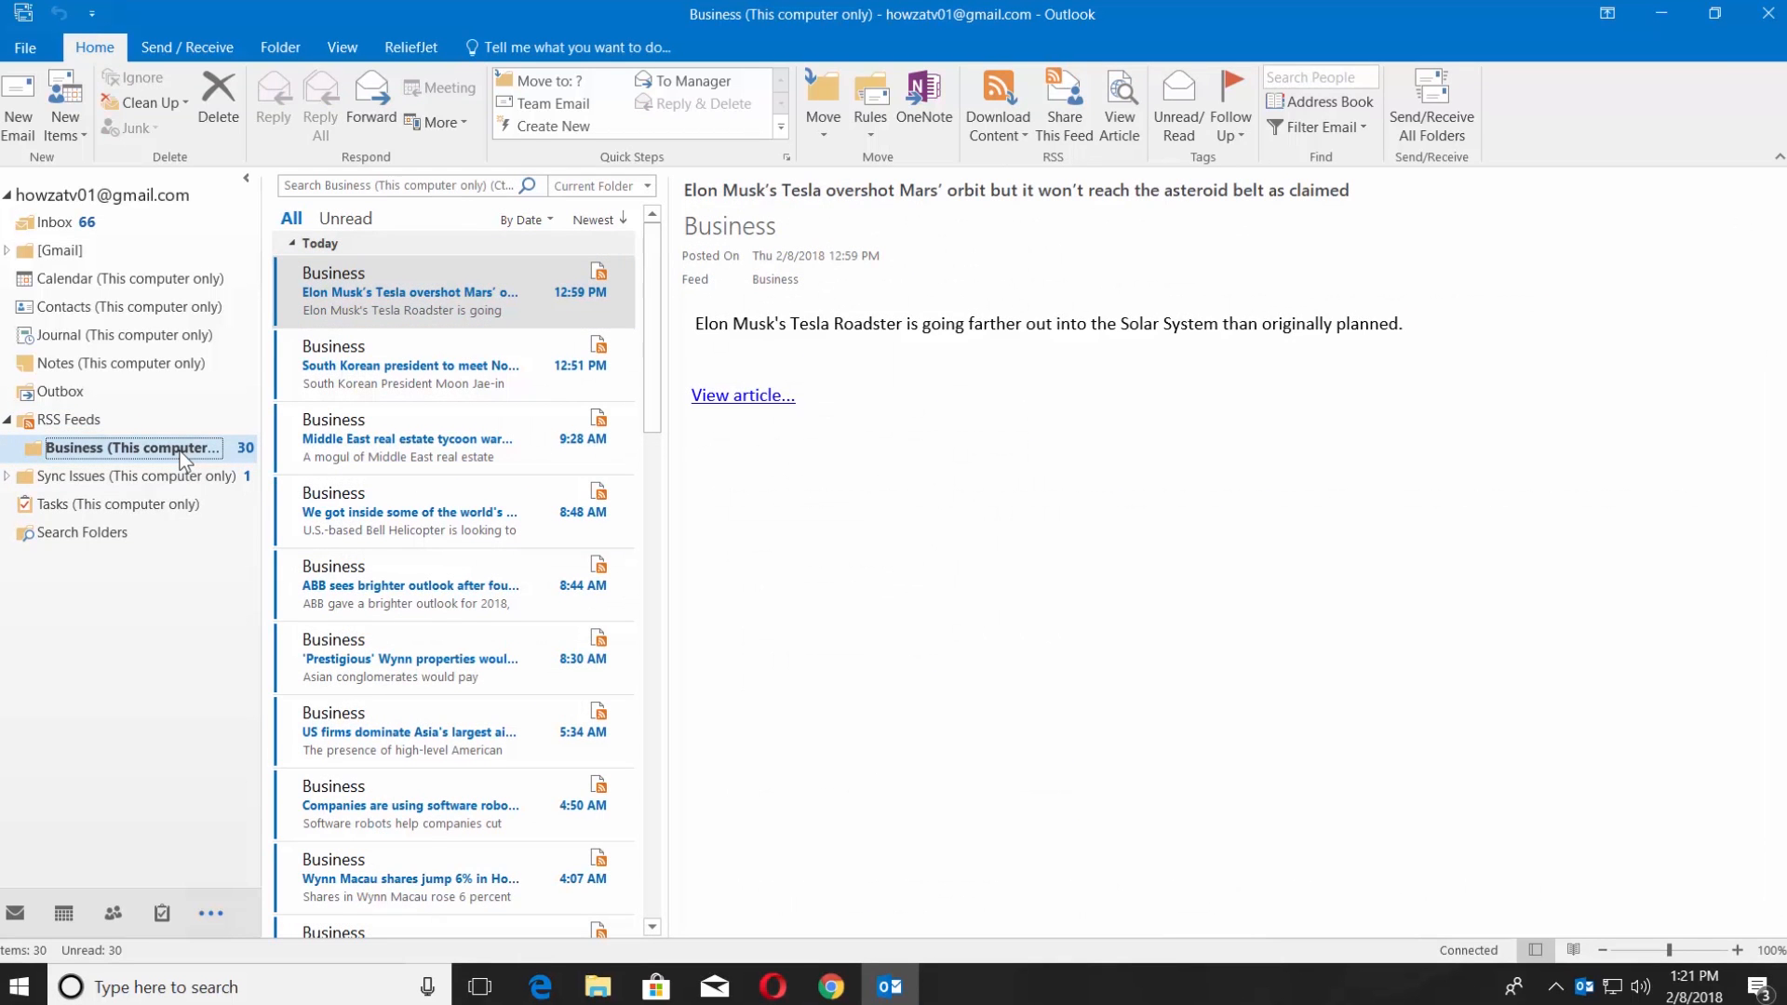
{"action": "left_click", "coordinate": [410, 365]}
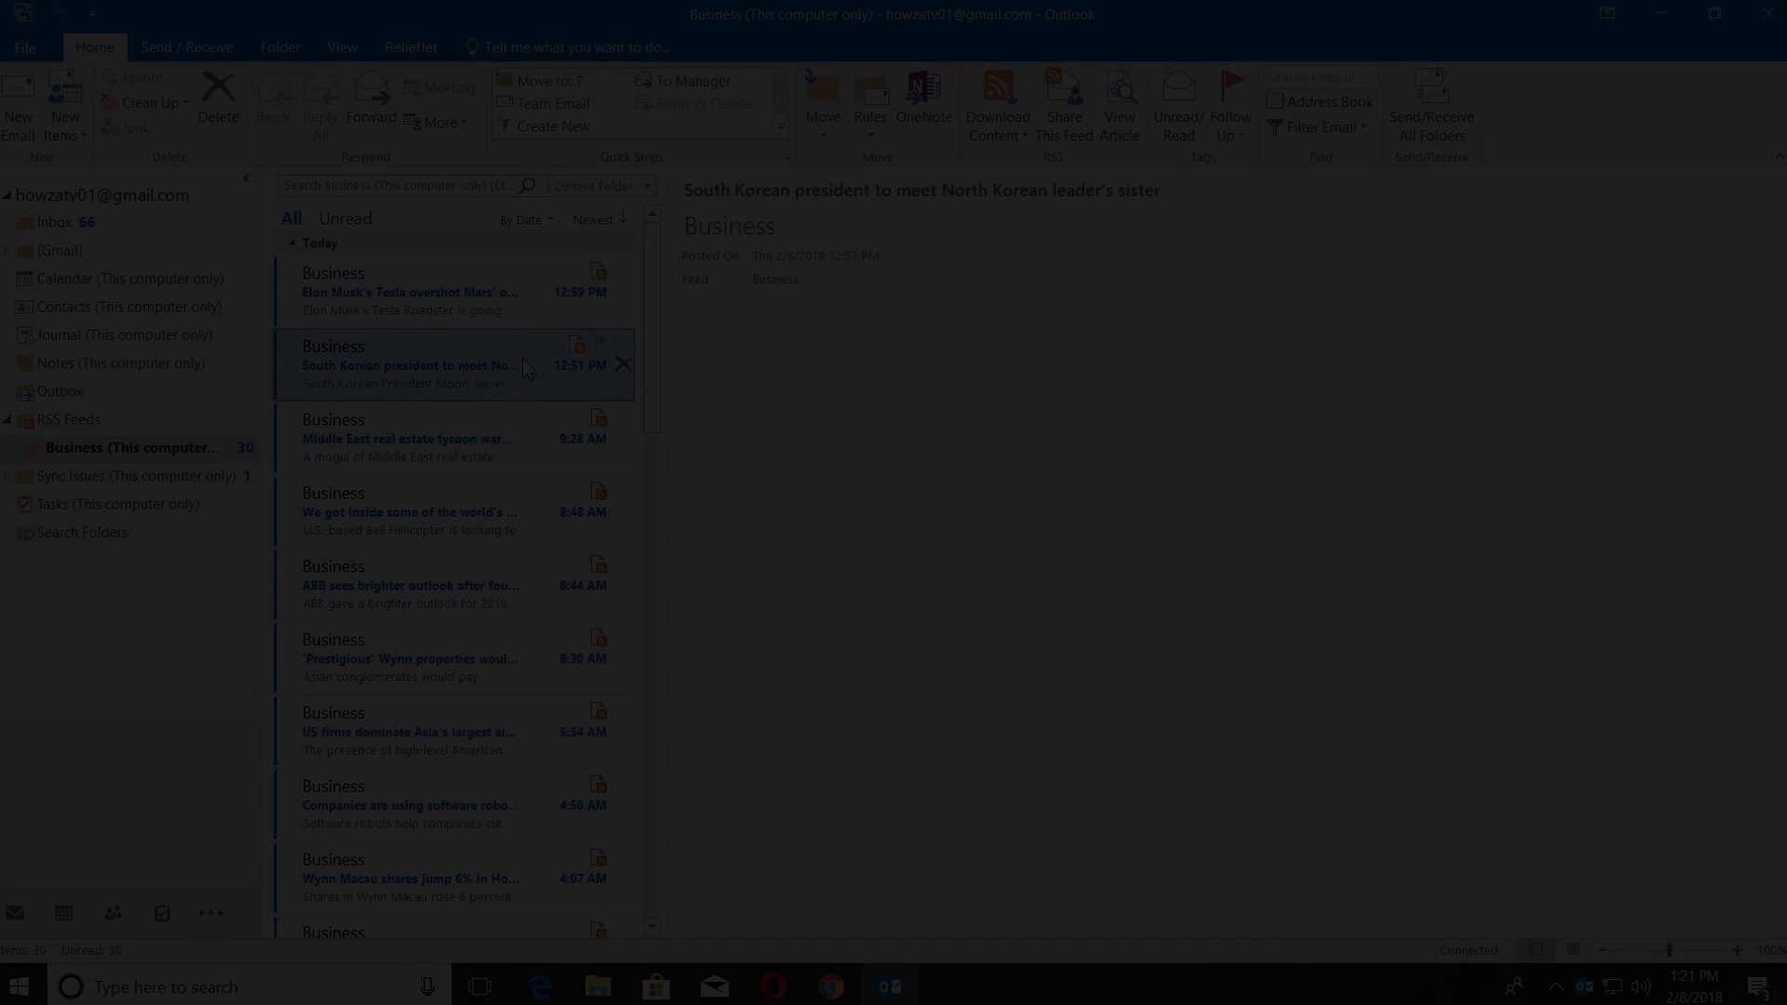